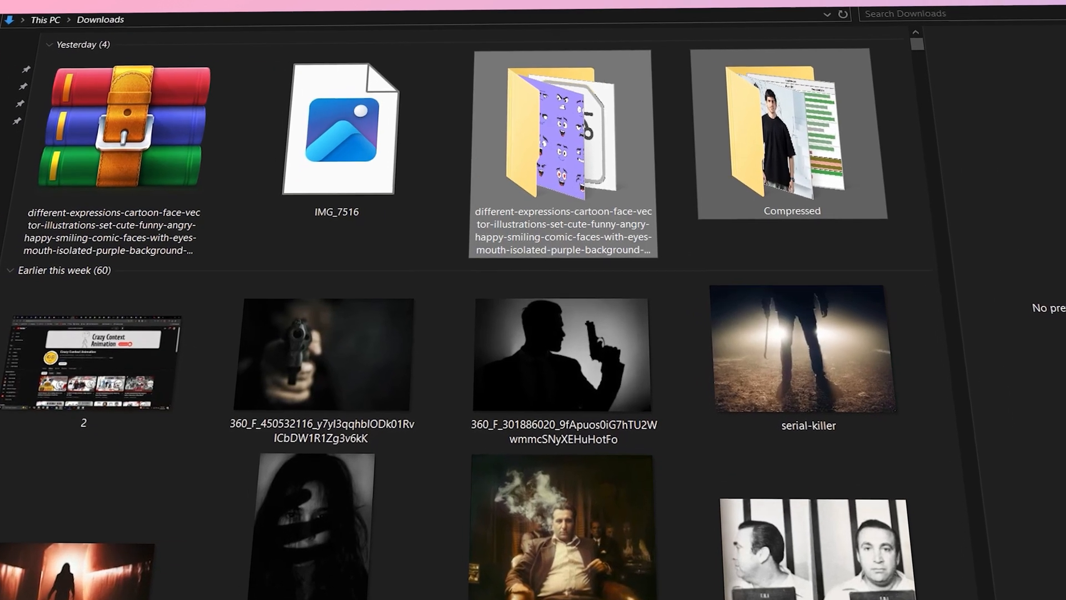
- Choose 'Add to archive...' from the WinRAR context menu for the selected Downloads folders
right_click(791, 136)
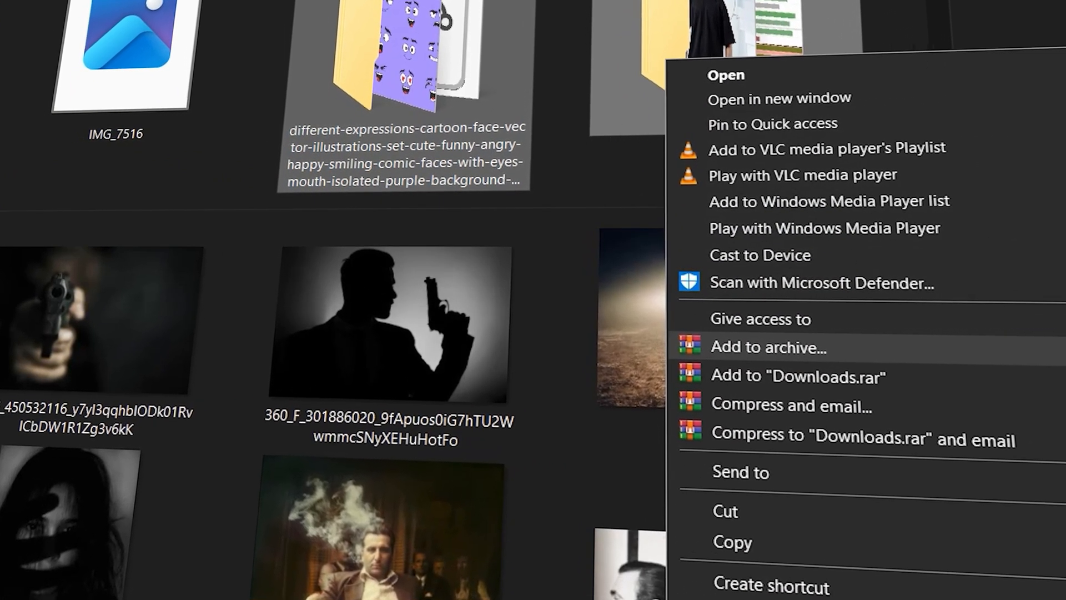
click(767, 348)
text(stock.rar)
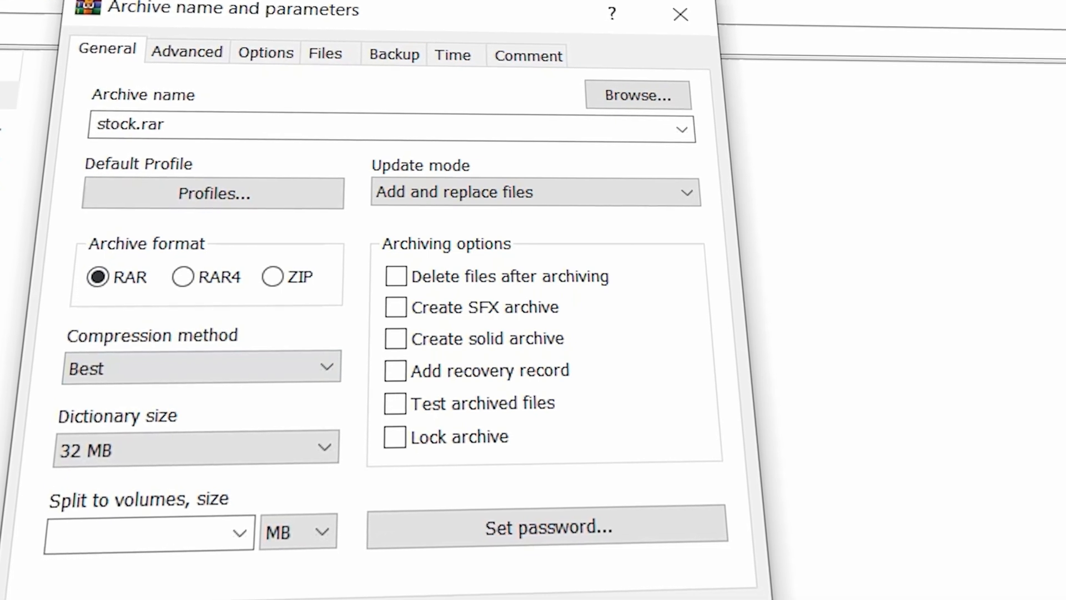
- Tick 'Create solid archive' for stock.rar and confirm with OK
click(395, 338)
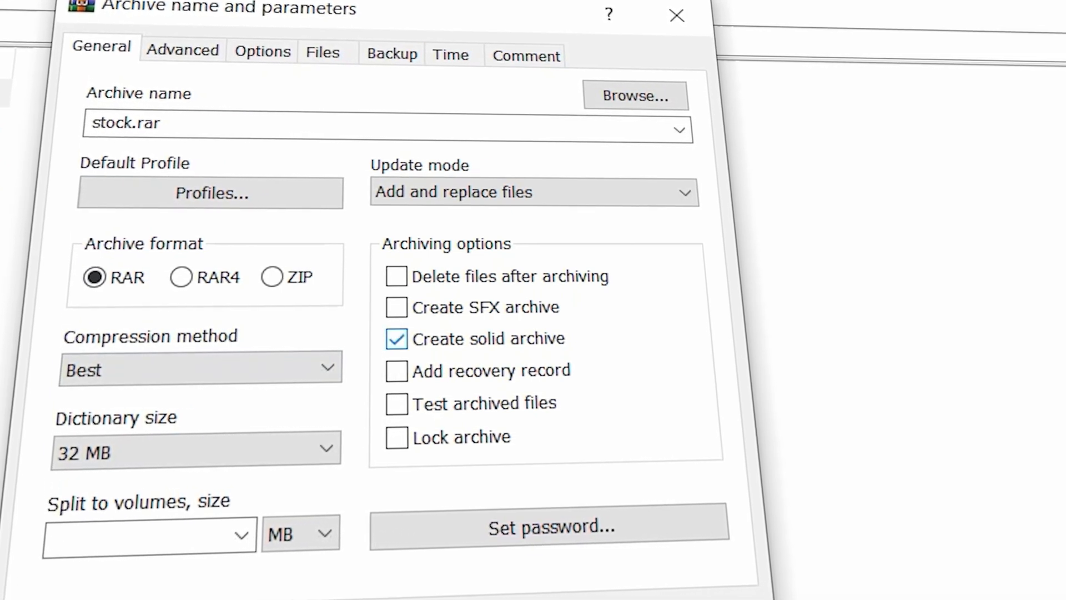
click(397, 436)
text(v)
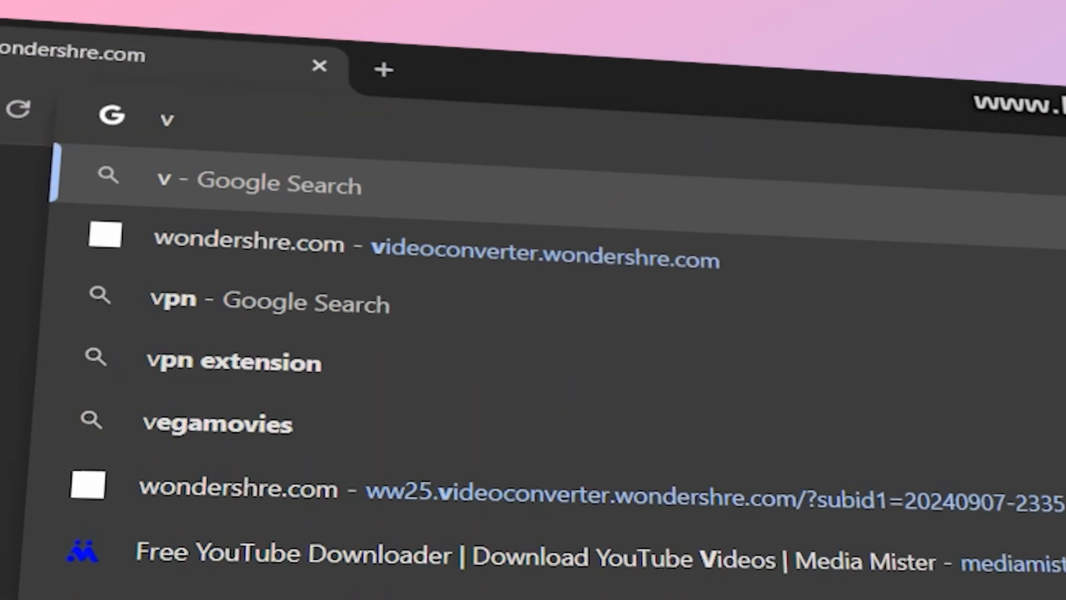
- Enter videoconverter.wondershare.com in Chrome's address bar
text(ideoconverter.wondershare.co)
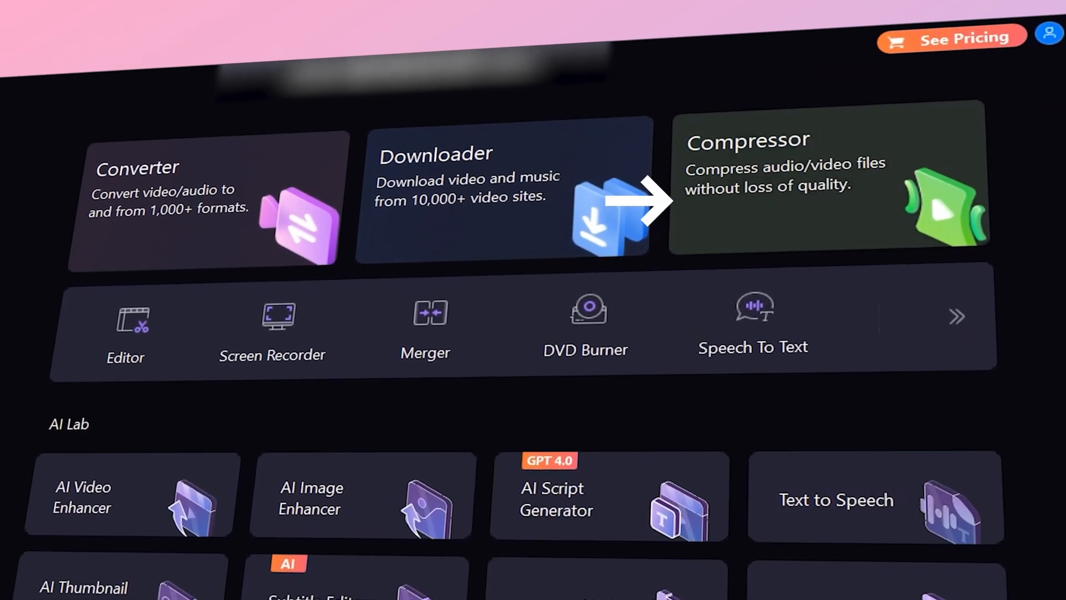
- In Compressor, set the File Size to 60% and open the detailed compression settings
click(827, 163)
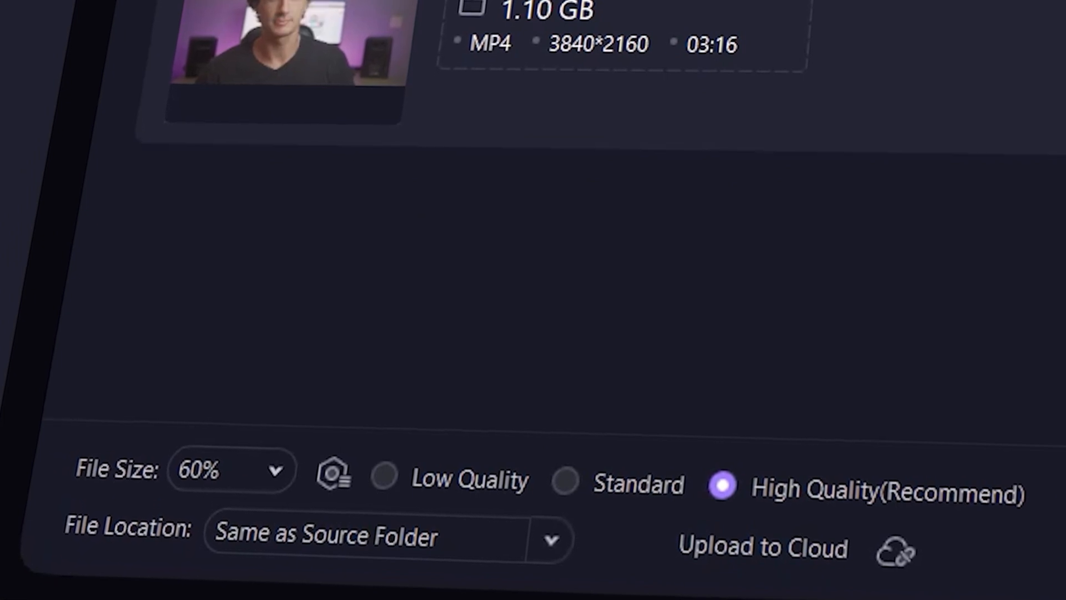
click(230, 469)
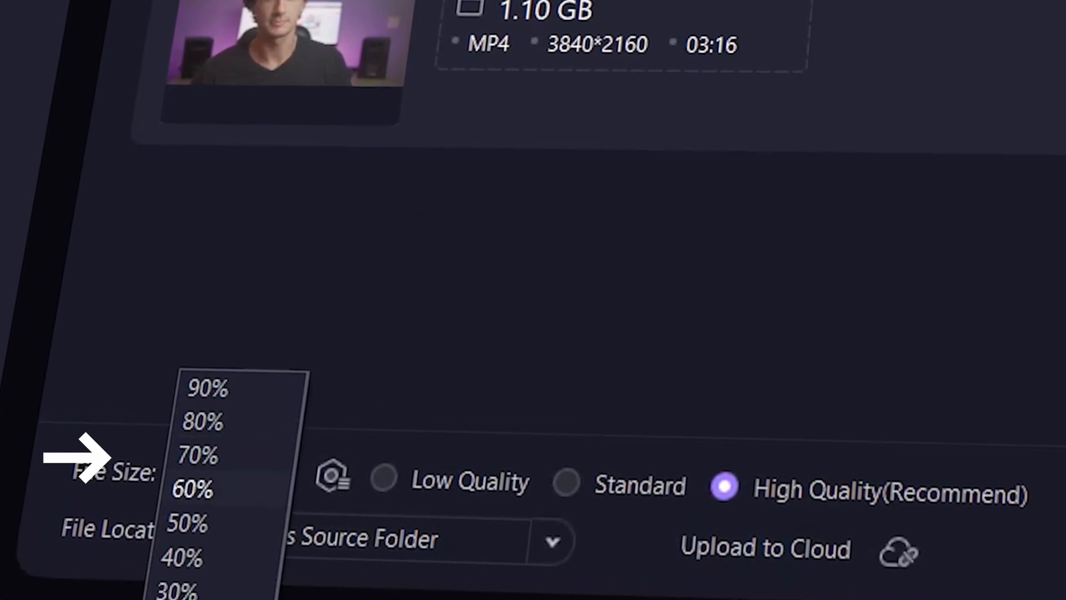
click(193, 488)
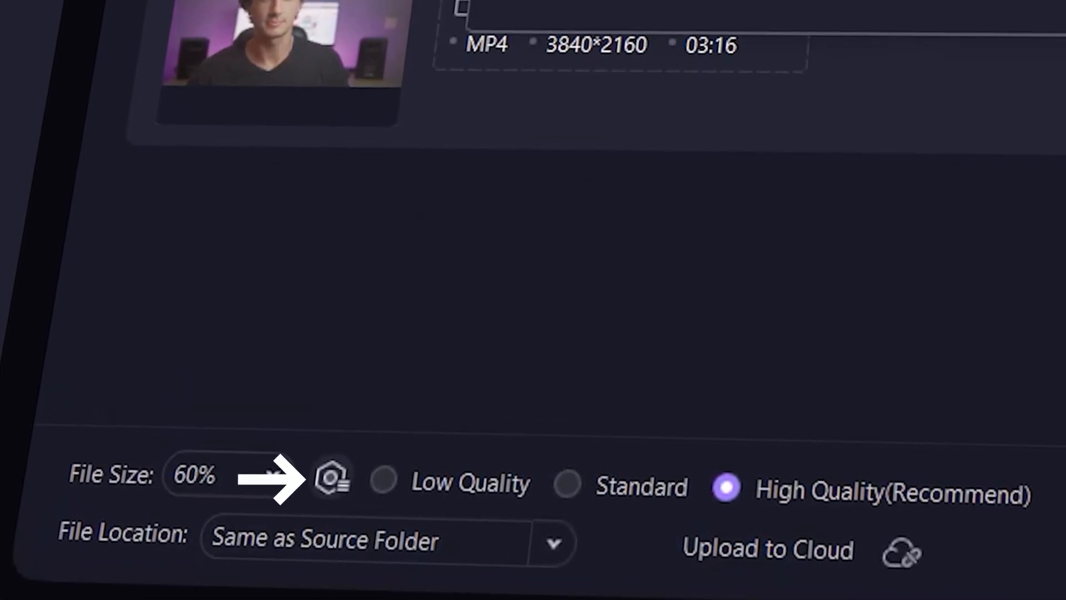
click(332, 479)
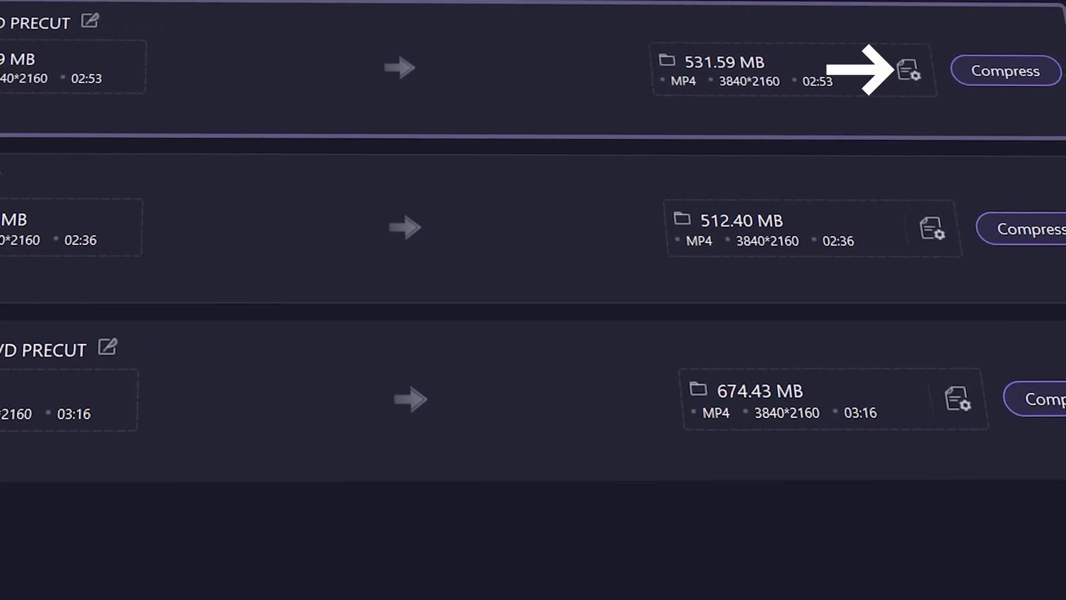
- Review the first video's compression and Advanced Settings, then start compressing all videos
click(904, 70)
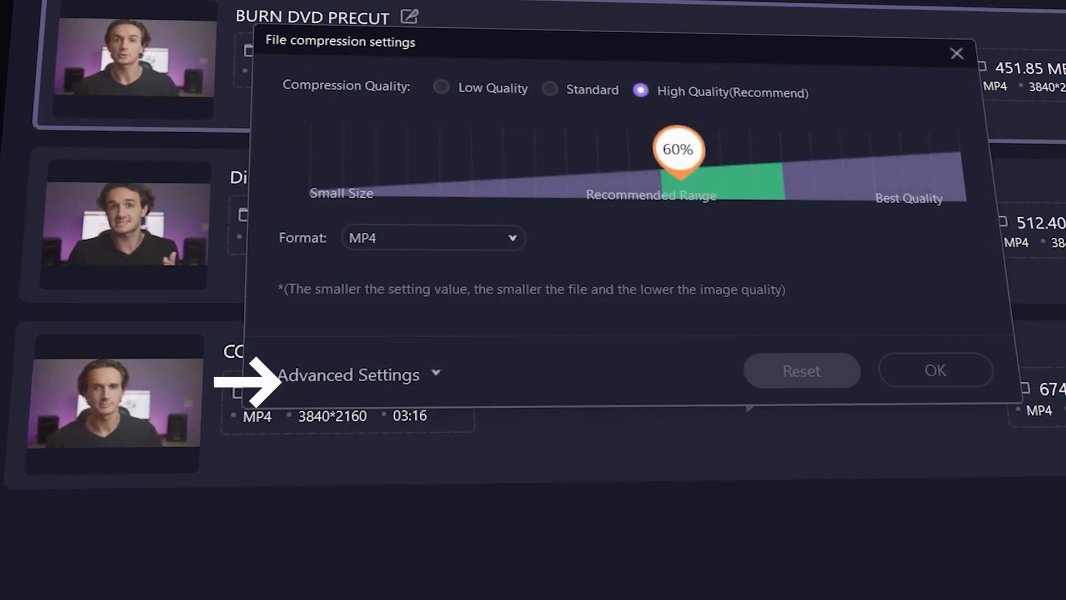
click(348, 375)
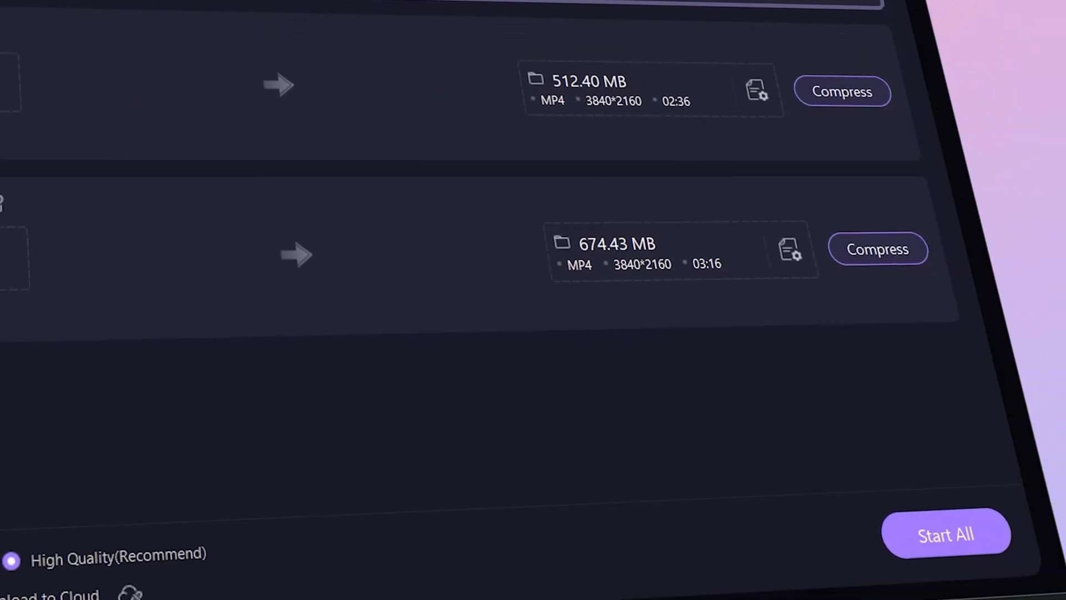
click(945, 534)
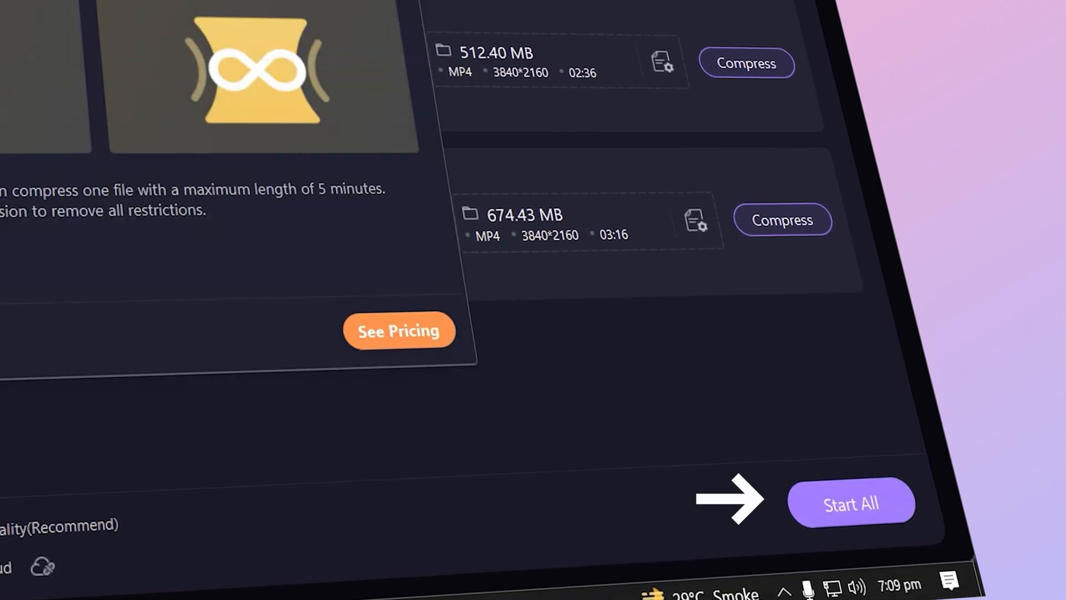